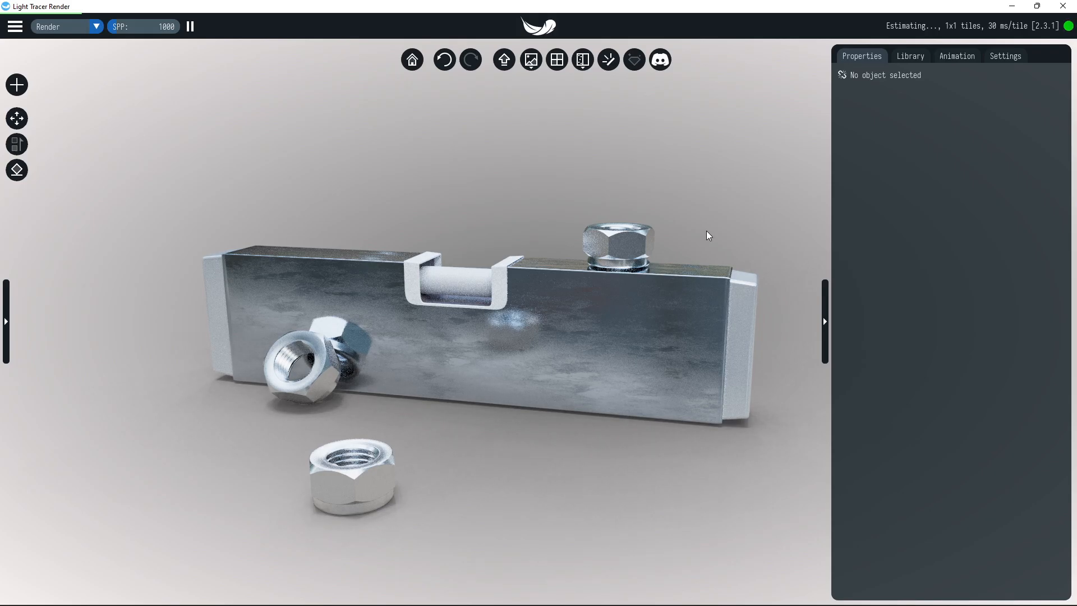
# Step: Zoom the camera in close on the spirit level's vial holder
pyautogui.moveTo(707, 235); pyautogui.dragTo(632, 266)
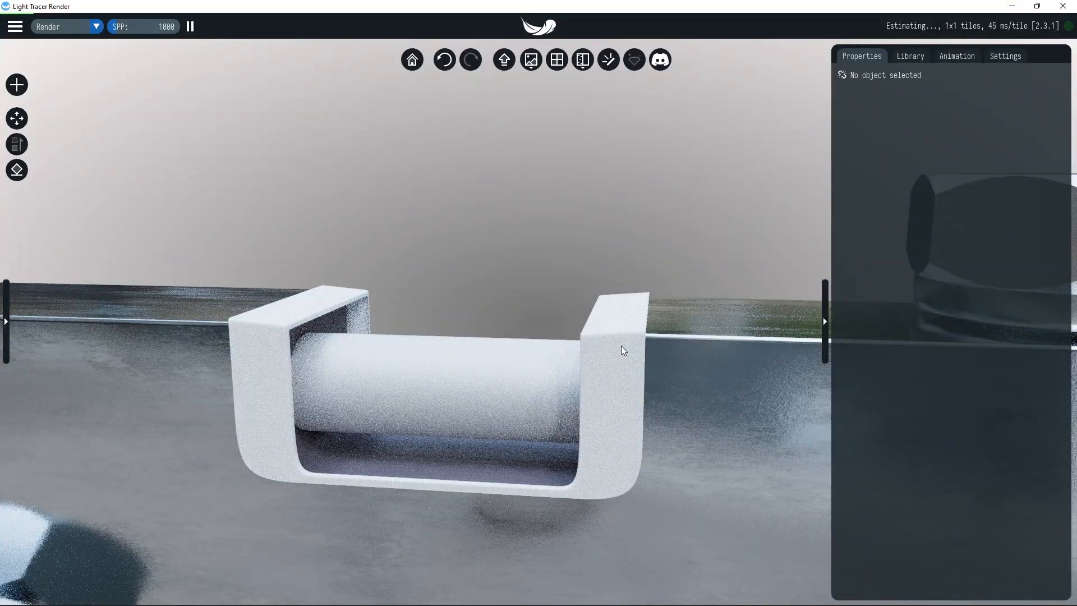
# Step: Select the water inside the vial and set its glass IOR to 1.33
pyautogui.click(411, 384)
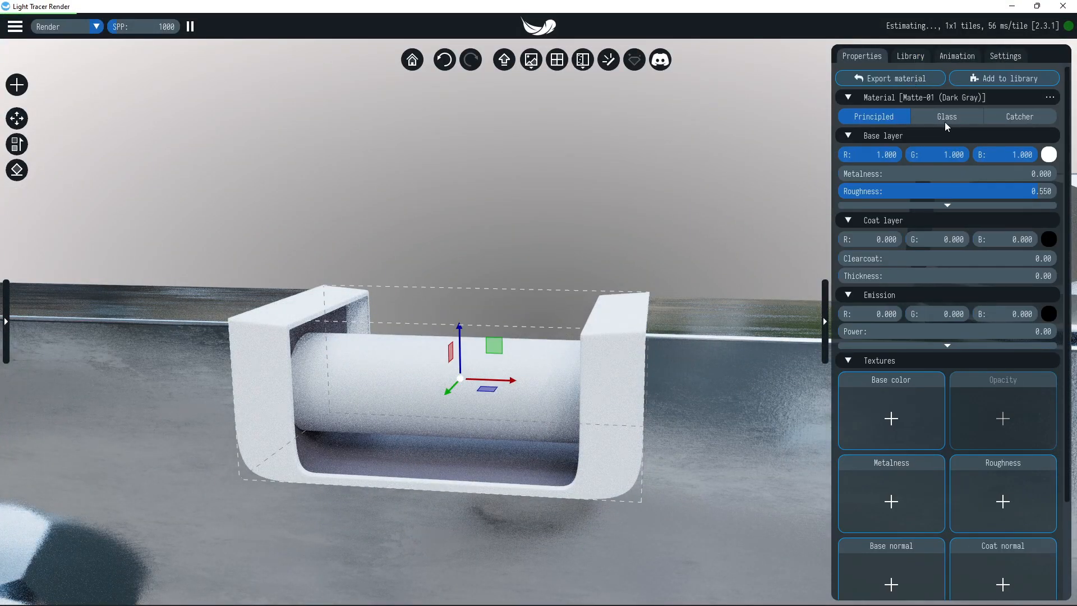
pyautogui.click(947, 116)
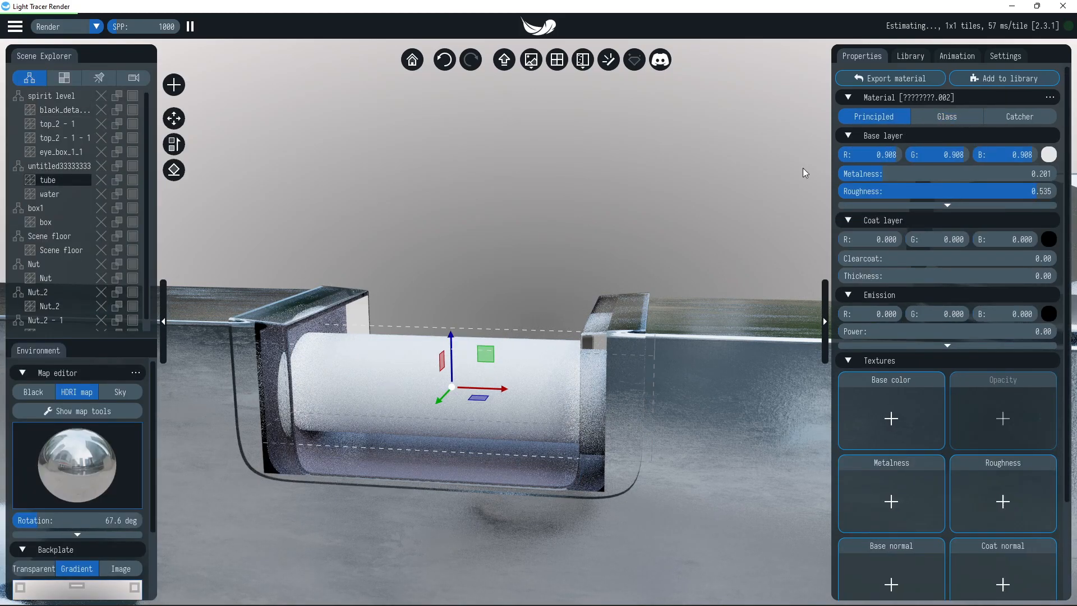
pyautogui.click(946, 116)
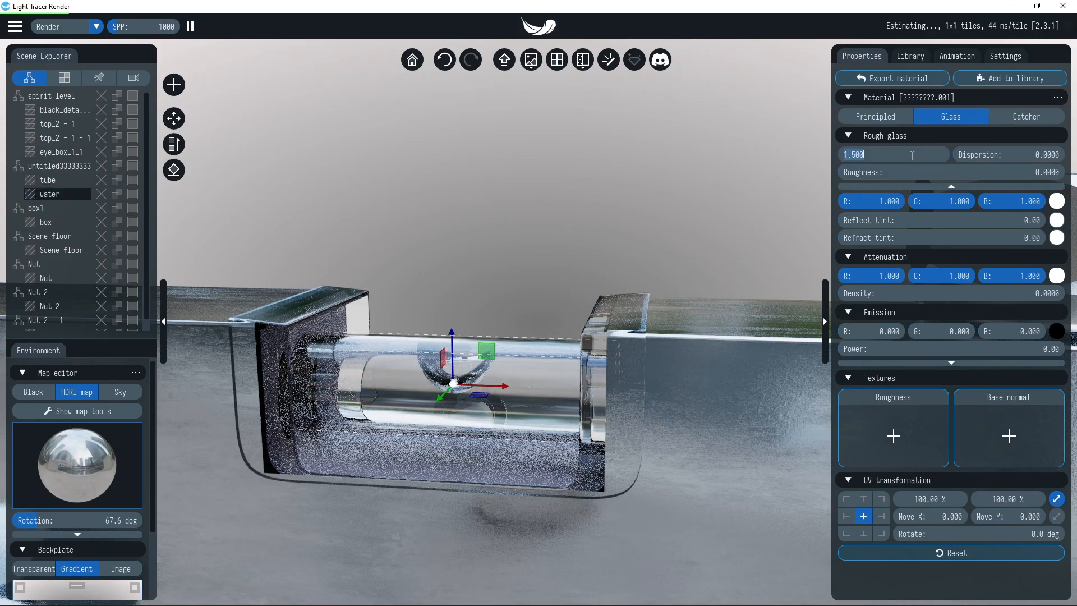
pyautogui.write('1.33')
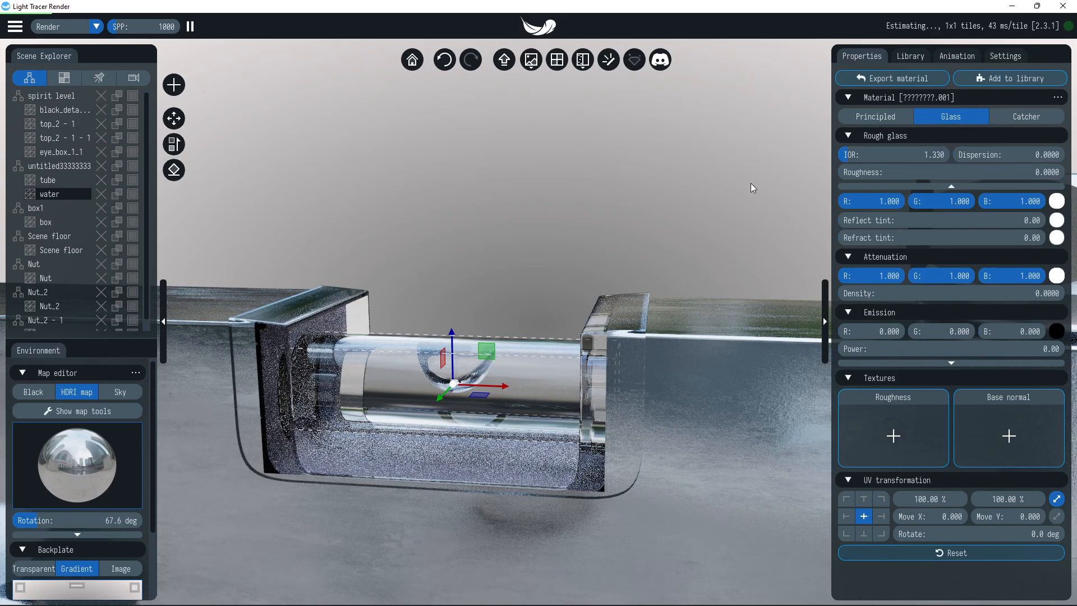
# Step: Give the water a green attenuation colour with density about 0.57
pyautogui.click(49, 185)
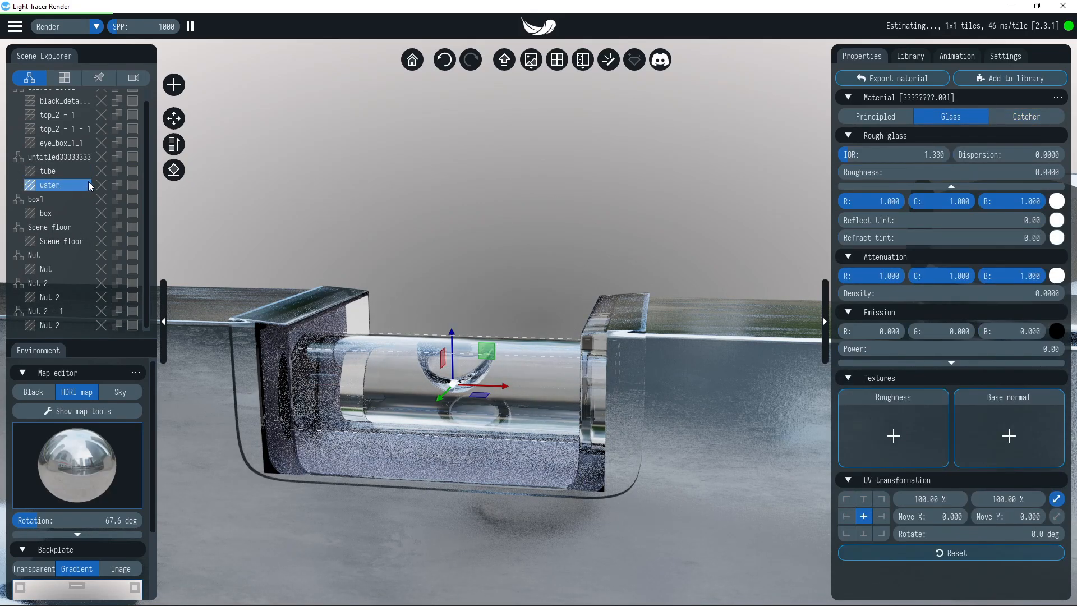
pyautogui.moveTo(1056, 276)
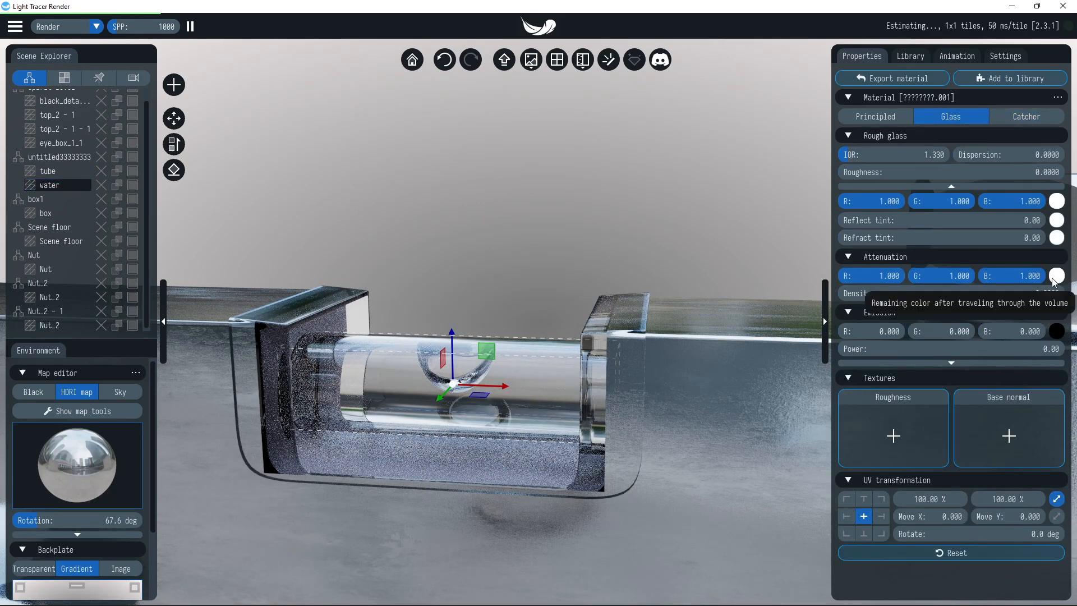
pyautogui.click(1056, 276)
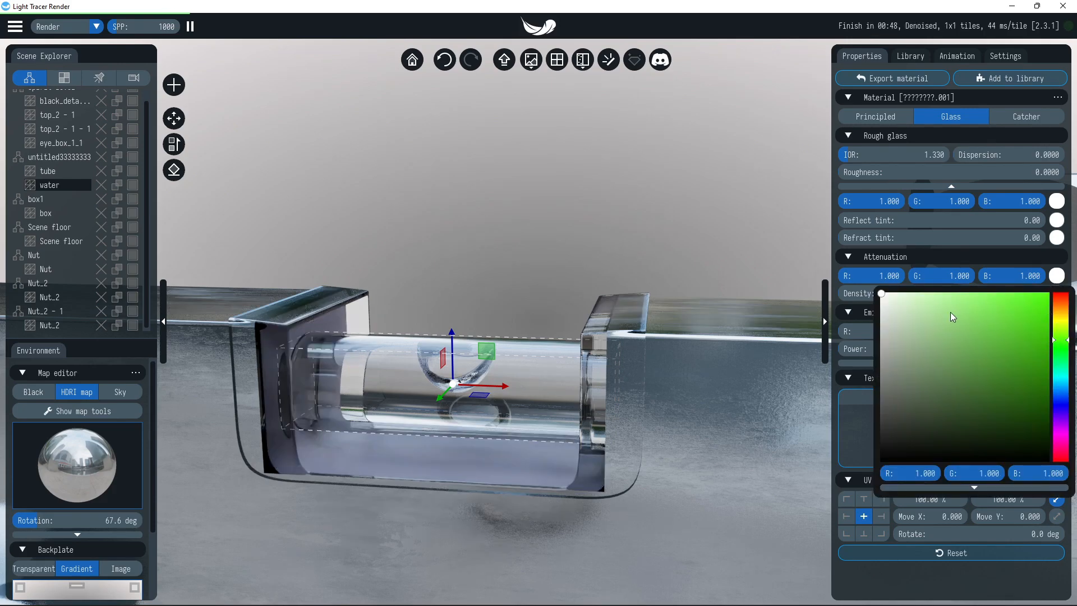
pyautogui.click(992, 296)
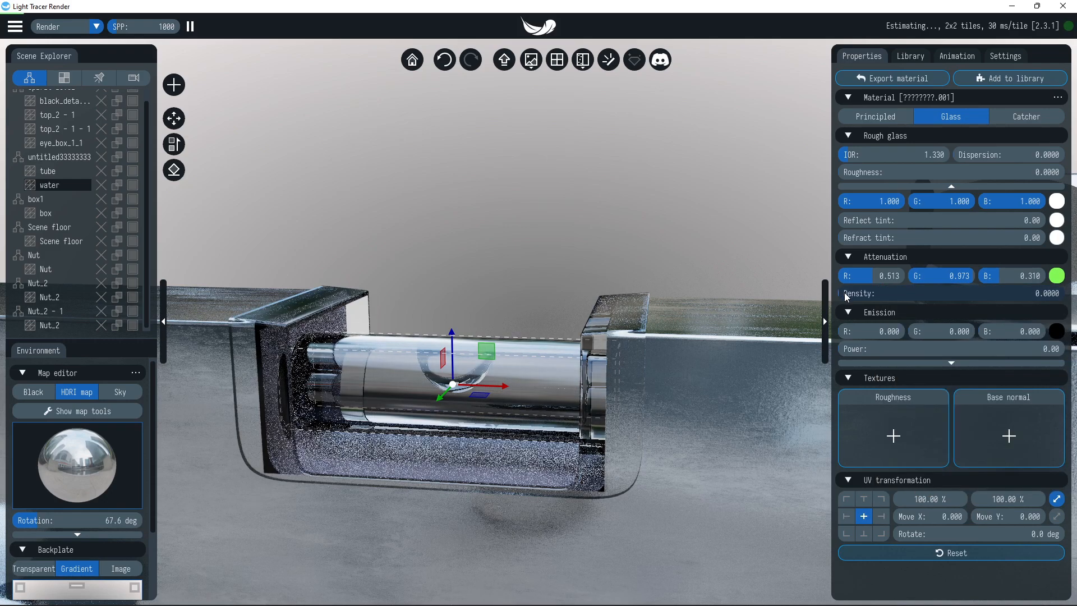
pyautogui.moveTo(858, 293); pyautogui.dragTo(975, 293)
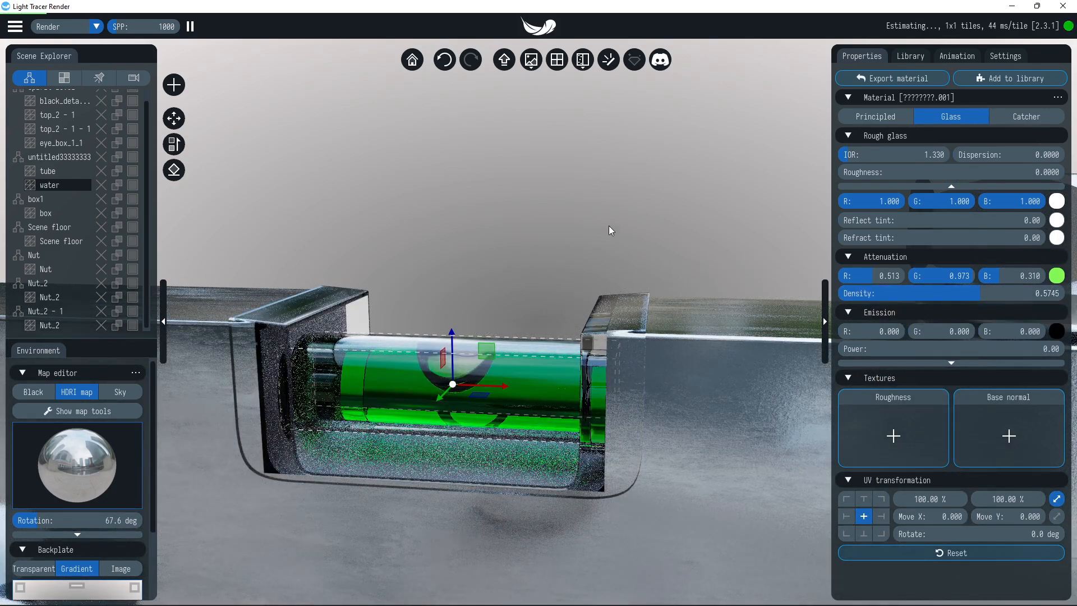
pyautogui.click(60, 241)
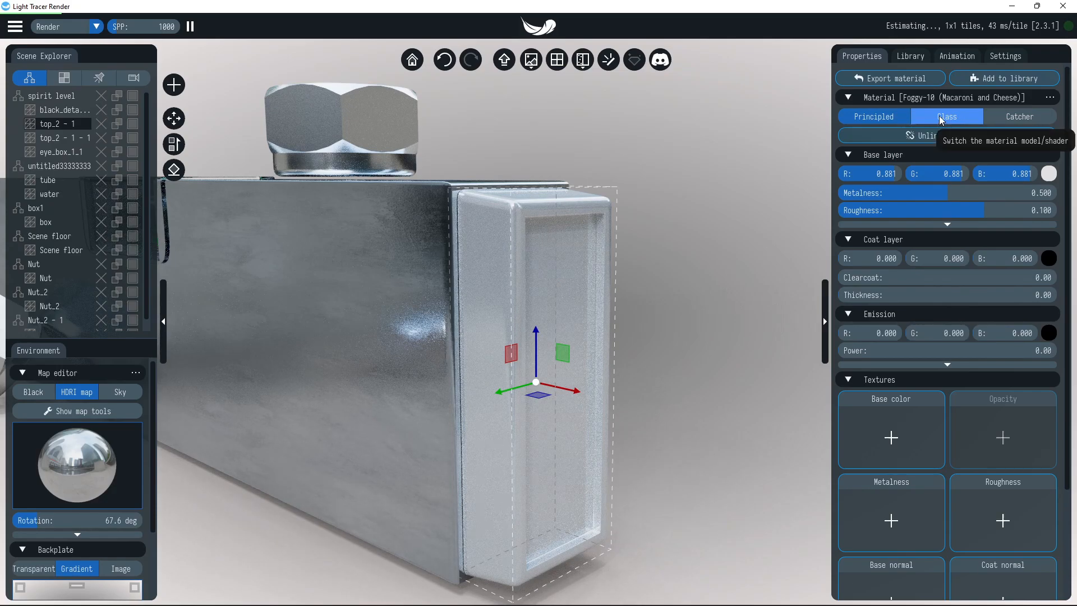
# Step: Switch the end cap's material to Glass, keeping roughness at 1.0
pyautogui.click(947, 116)
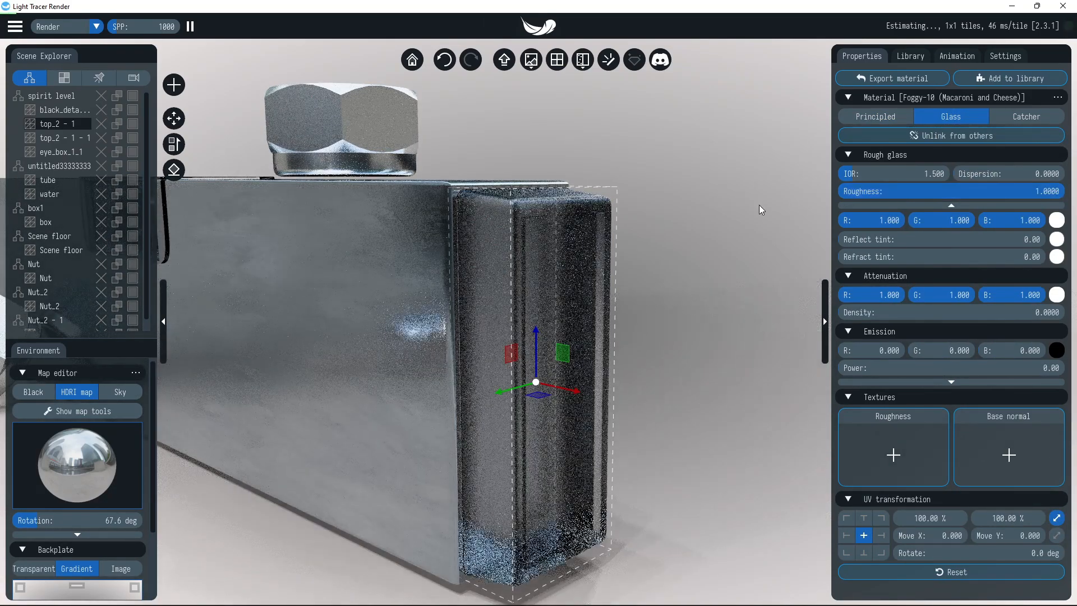
pyautogui.click(1025, 116)
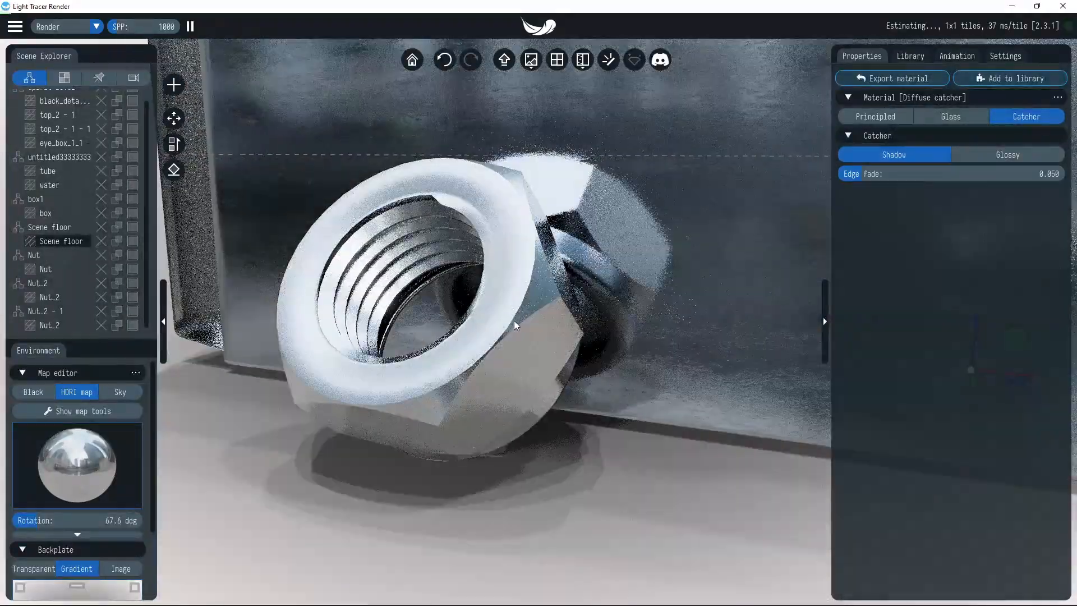
# Step: Make Nut glass with IOR 2.41 and dispersion 0.015, and switch Nut_2 to Glass
pyautogui.click(950, 116)
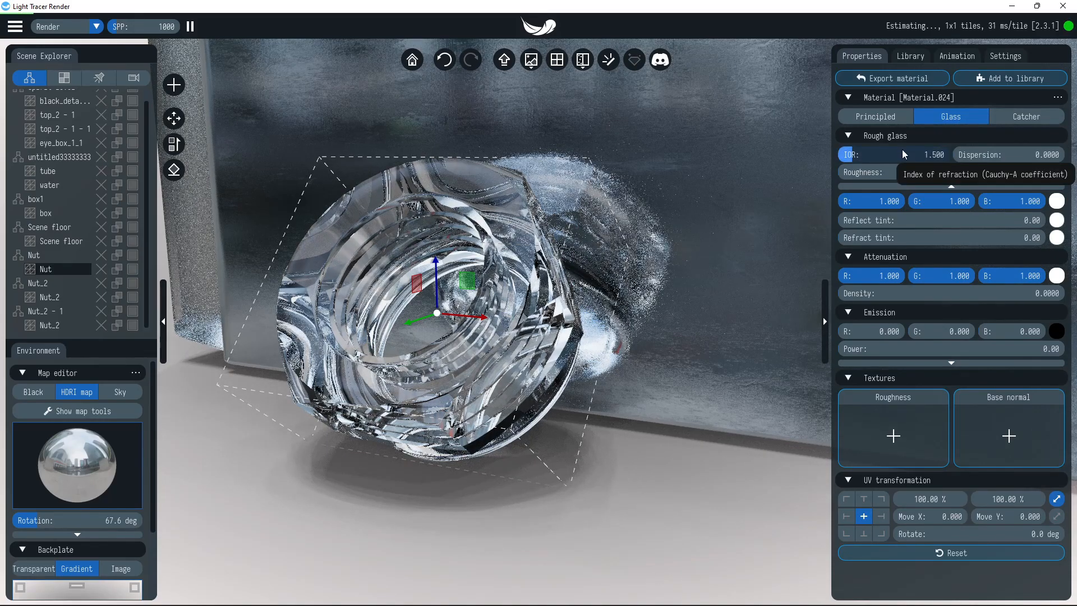
pyautogui.click(892, 154)
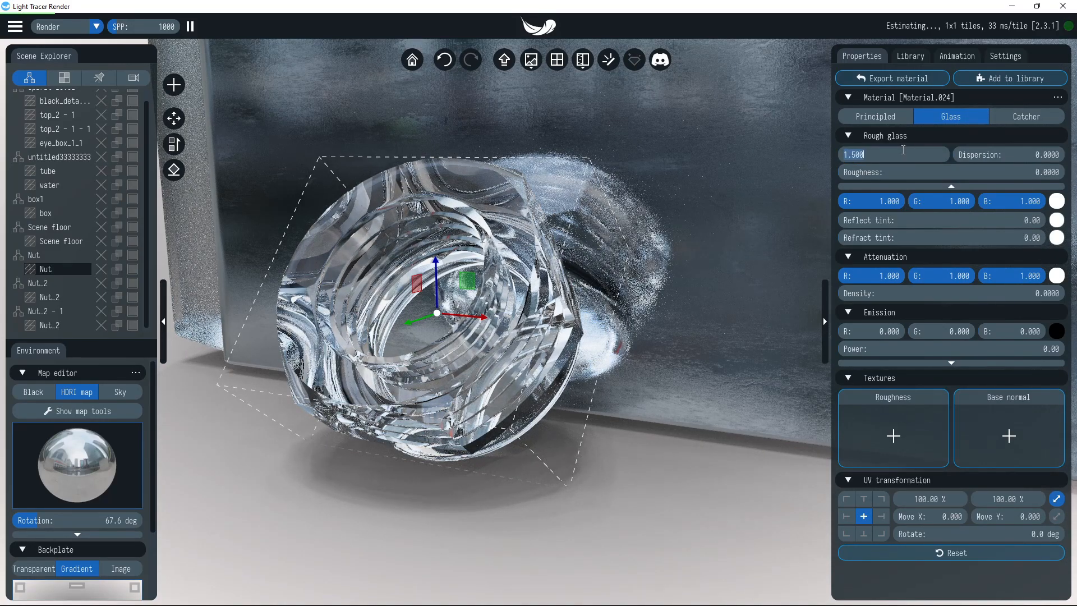
pyautogui.write('2.410')
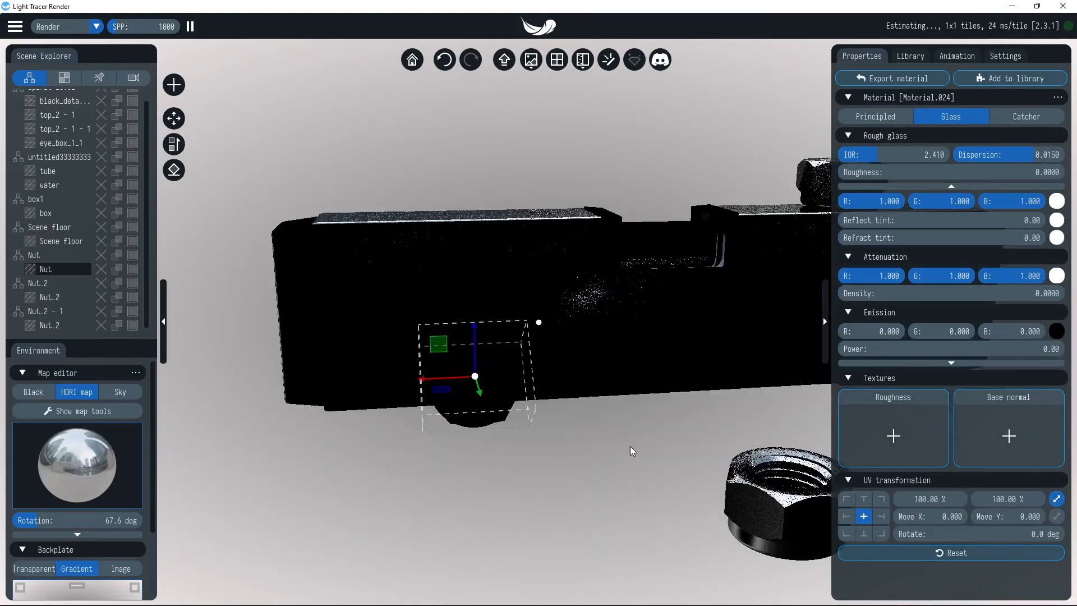
pyautogui.click(874, 116)
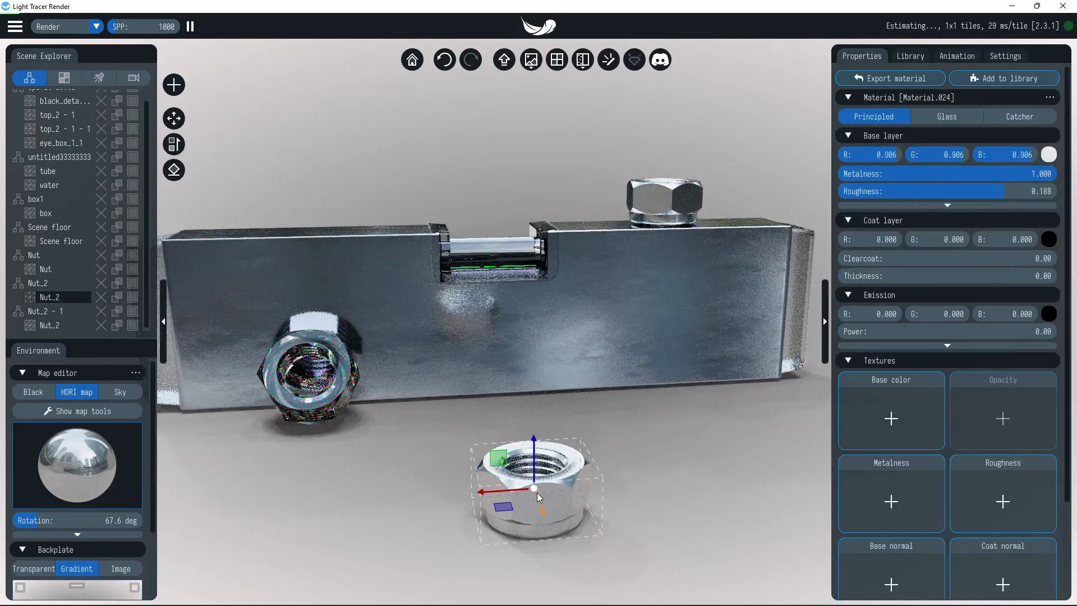
pyautogui.click(946, 117)
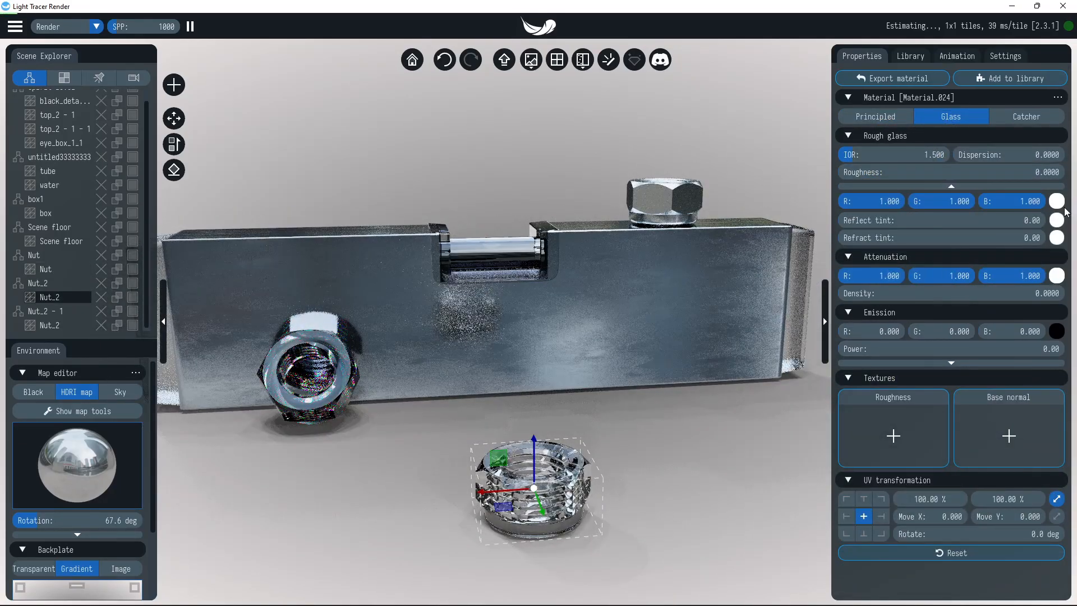